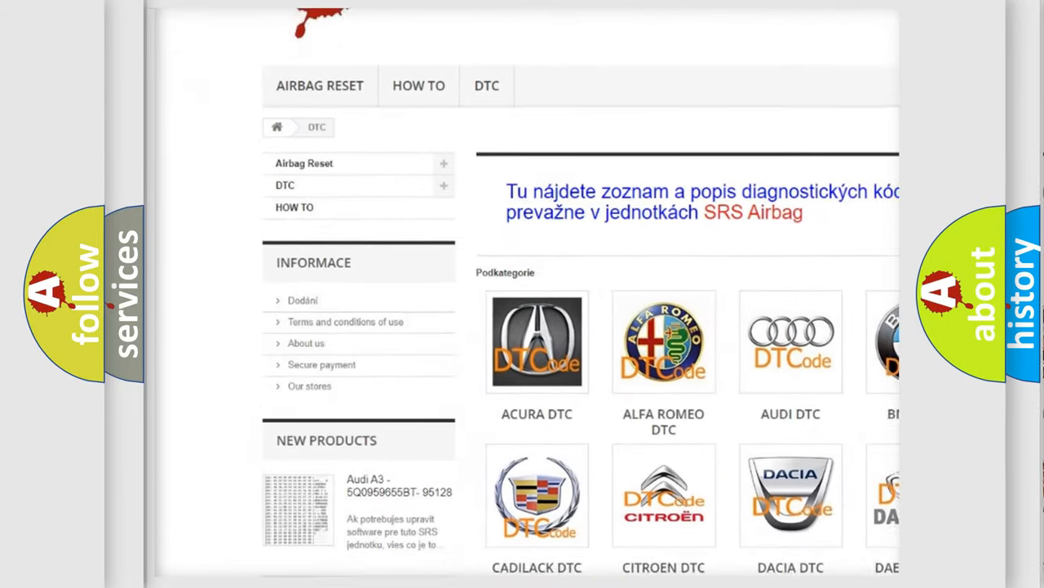
Scroll the DTC page down past the car-brand logo grid to the B-series error code list
scroll("down", 3)
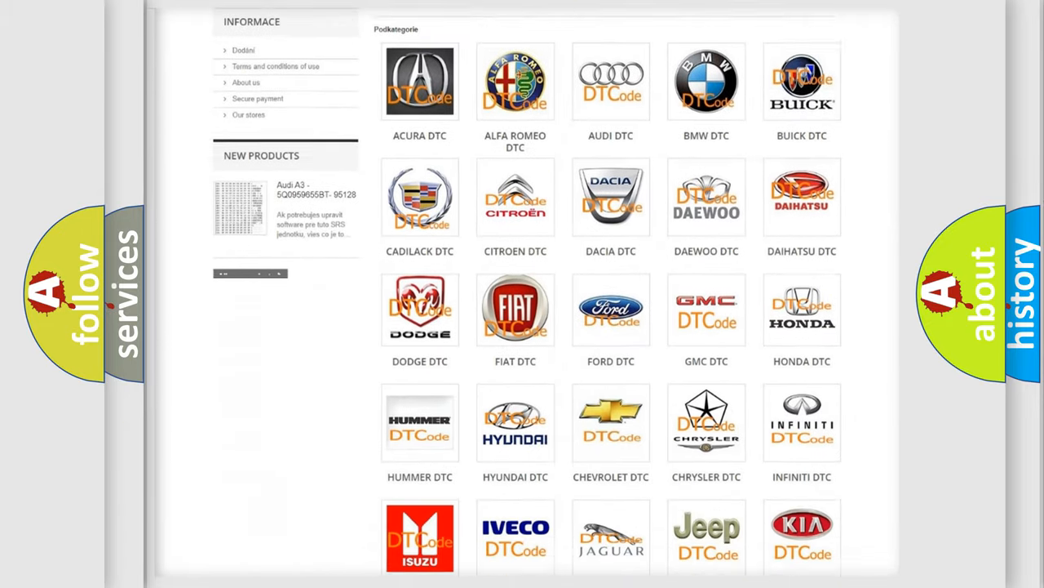
scroll("down", 3)
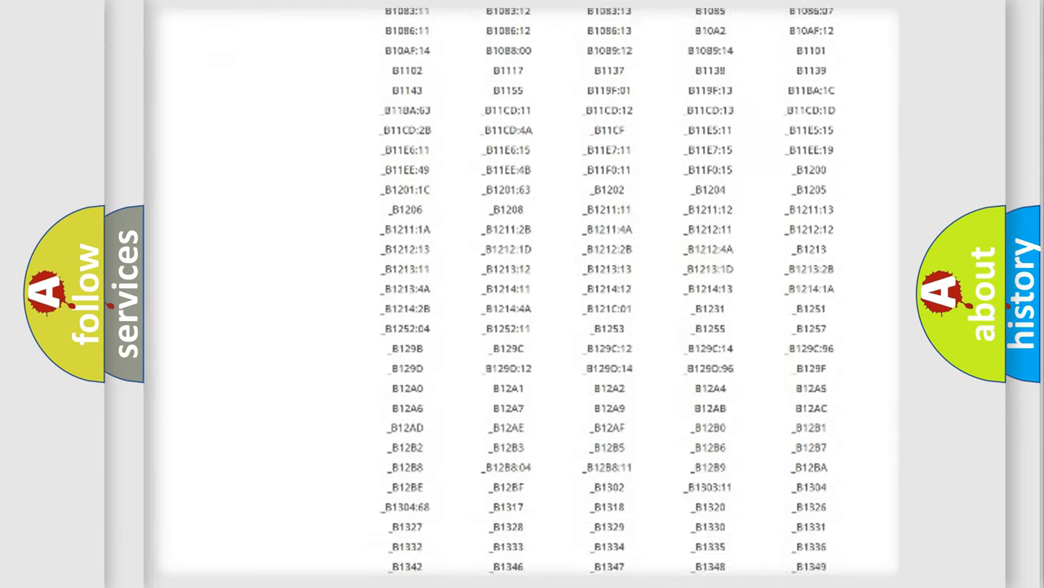
scroll("down", 3)
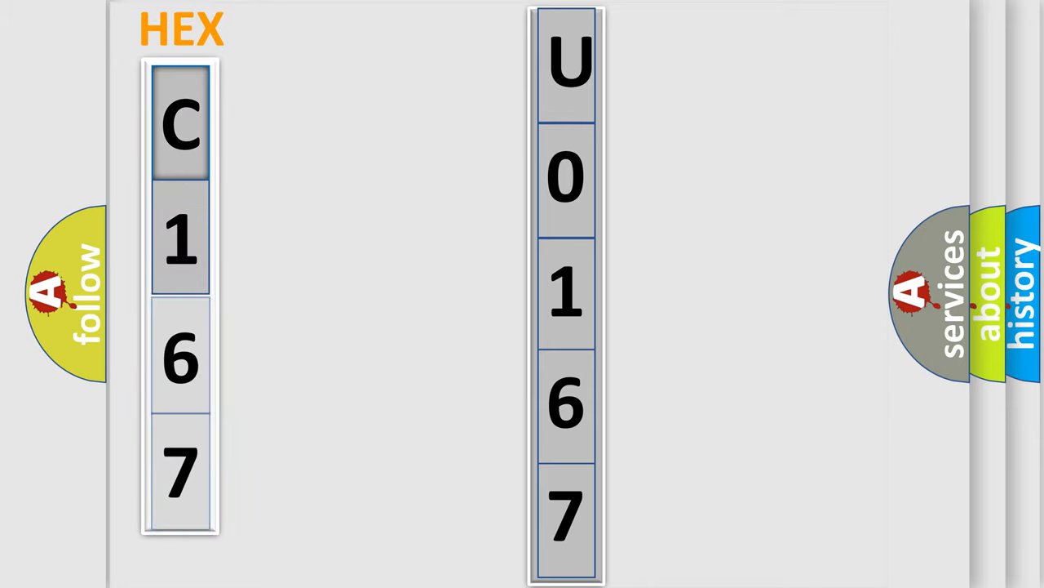
Advance the slide so C167 appears beside U0167 with its bits column starting 1100
left_click(180, 122)
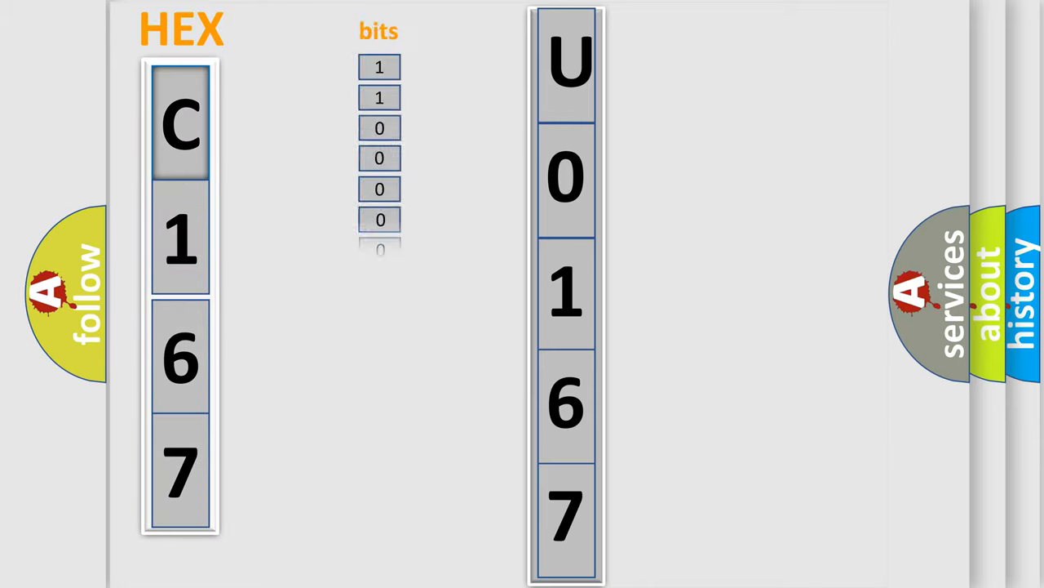